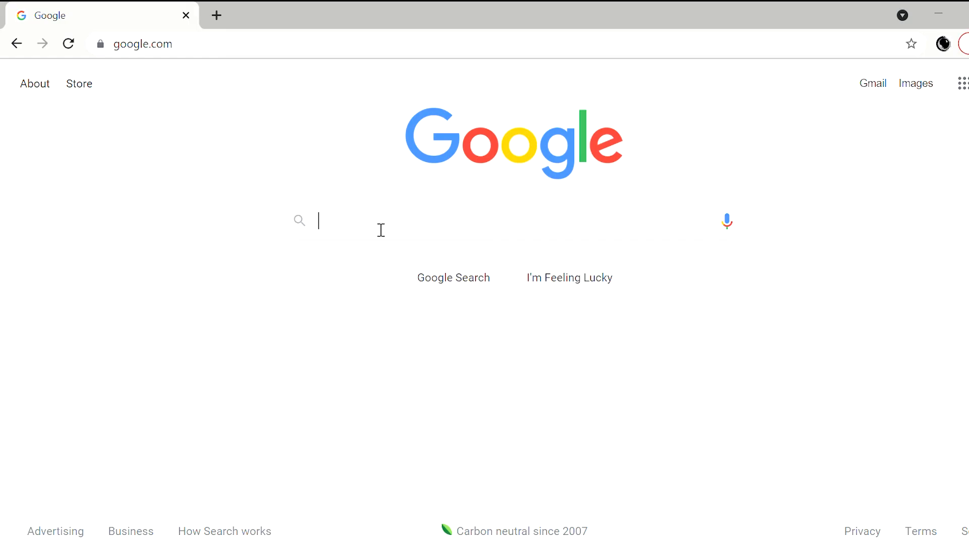
- Search Google for 'youtube play buttons' and scroll through the results
{"action": "type", "text": "youtube play bu"}
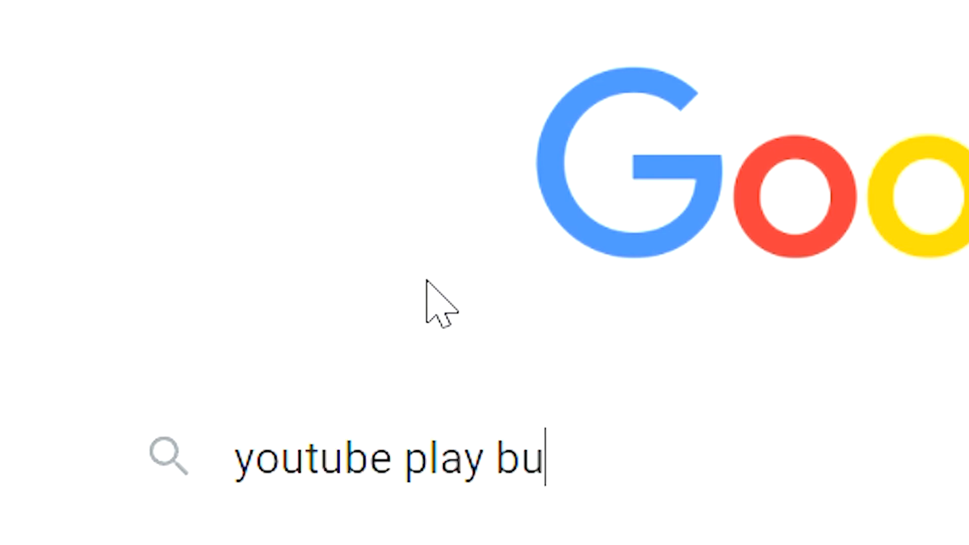
{"action": "type", "text": "ttons"}
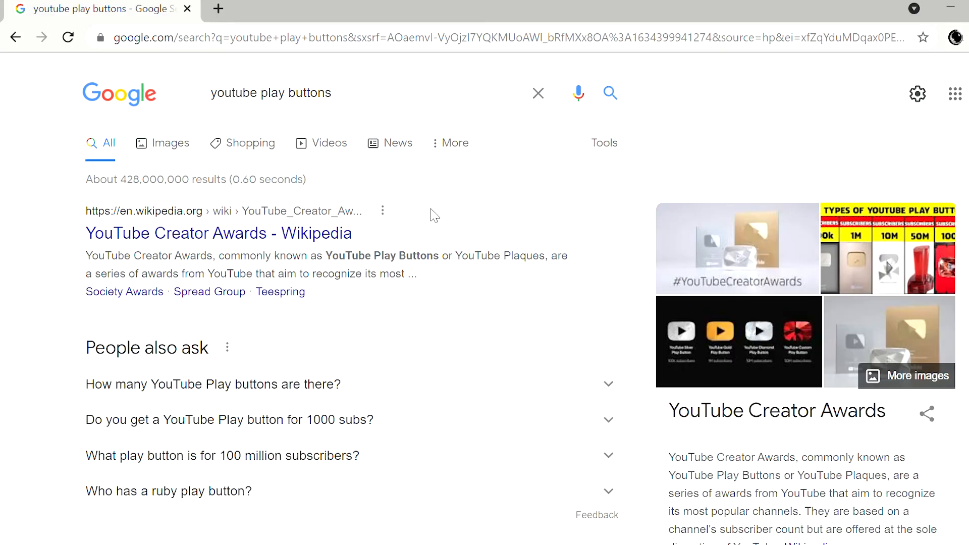
{"action": "scroll", "scroll_direction": "down", "scroll_amount": 3}
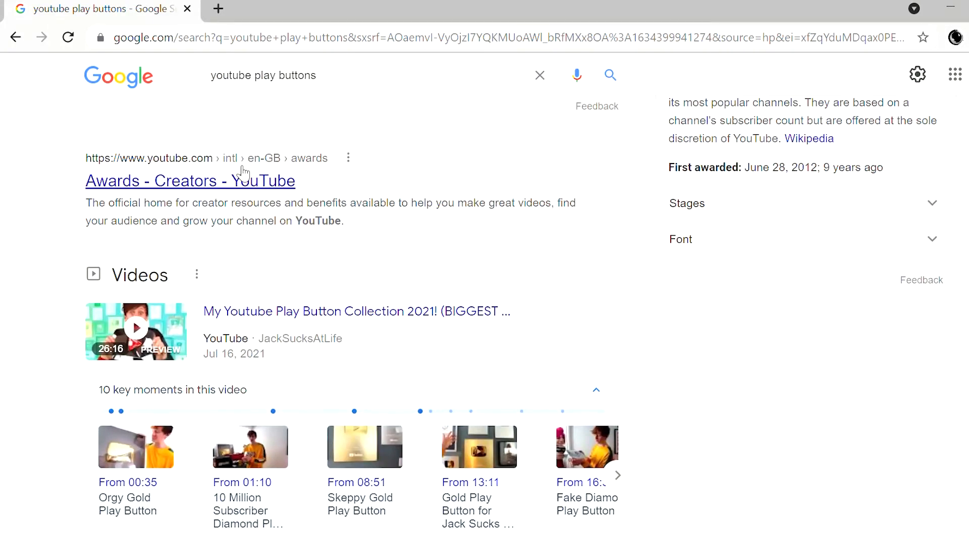
- Open the YouTube Creator Awards page and read the Silver Creator Award section
{"action": "left_click", "coordinate": [190, 181]}
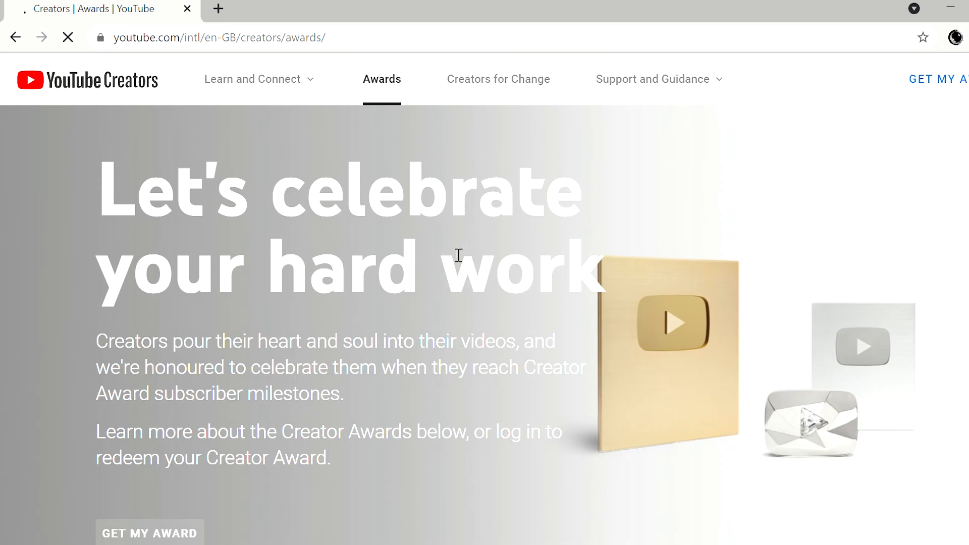
{"action": "scroll", "scroll_direction": "down", "scroll_amount": 3}
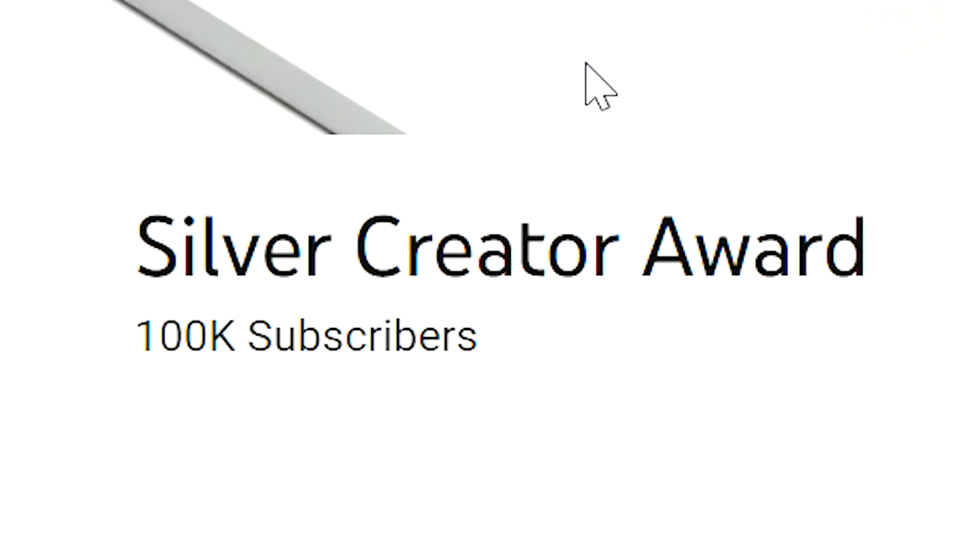
{"action": "double_click", "coordinate": [306, 336]}
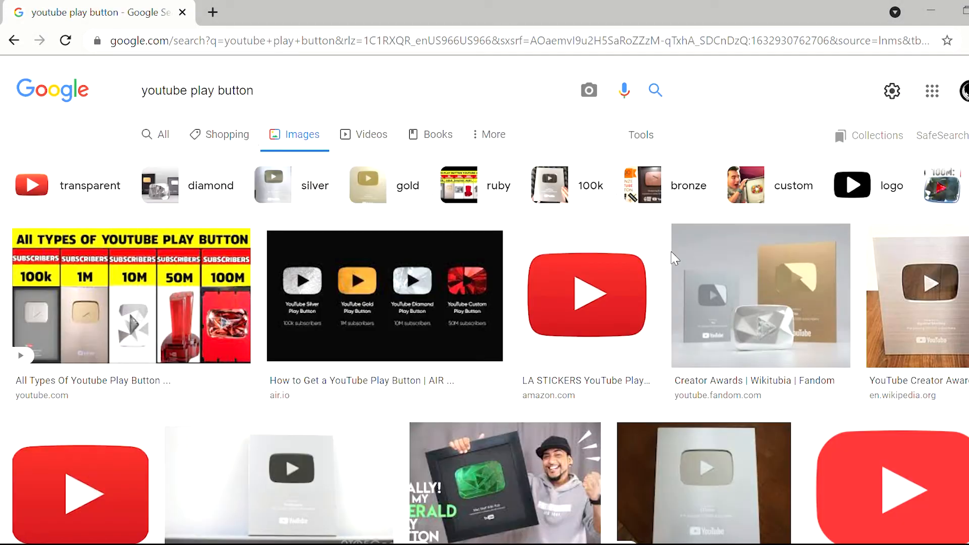
- Browse play button images, then search for the silver play button's original dimensions
{"action": "scroll", "scroll_direction": "down", "scroll_amount": 3}
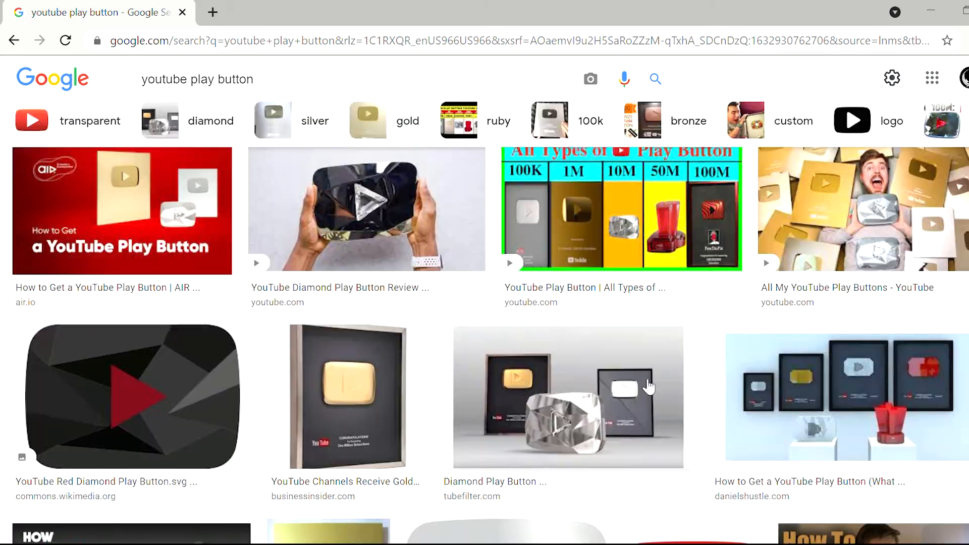
{"action": "scroll", "scroll_direction": "down", "scroll_amount": 3}
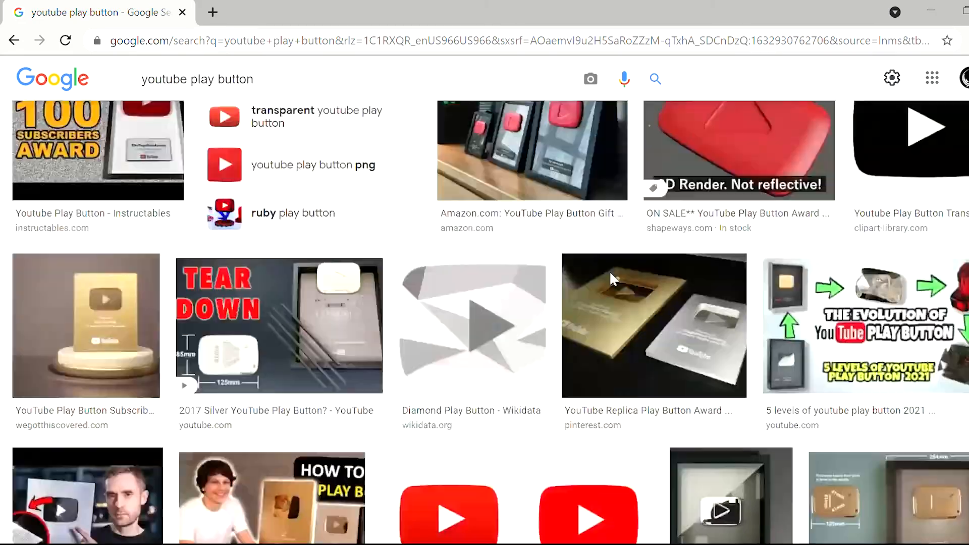
{"action": "scroll", "scroll_direction": "down", "scroll_amount": 3}
{"action": "type", "text": " original"}
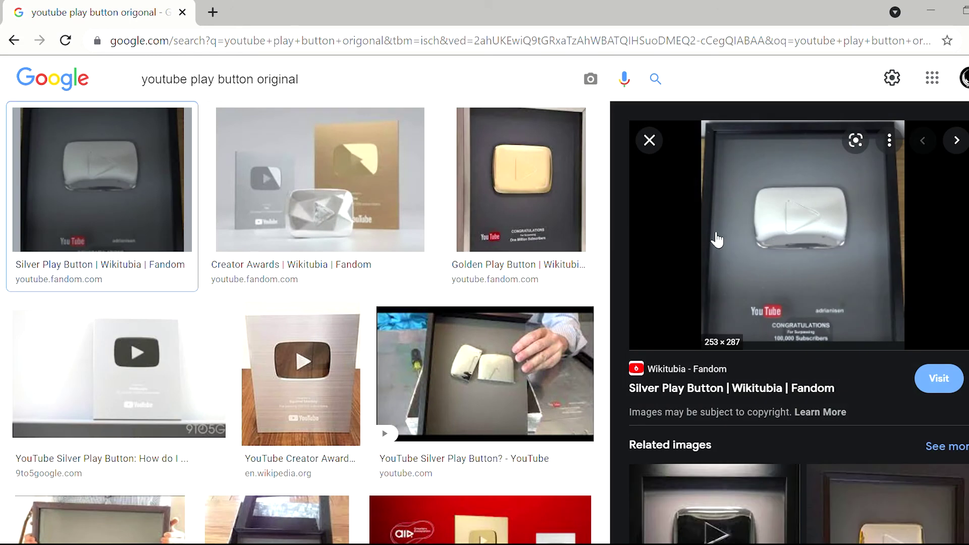
{"action": "type", "text": "silver"}
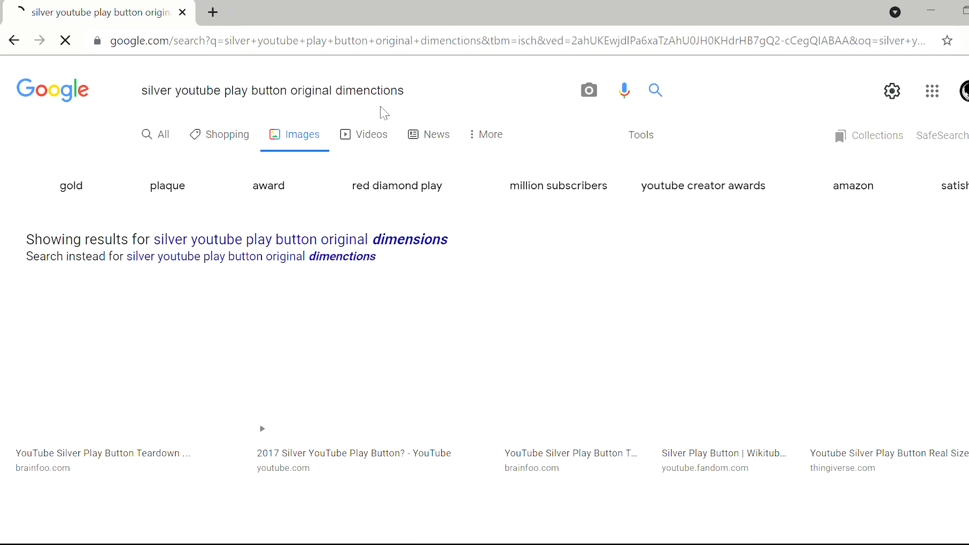
{"action": "left_click", "coordinate": [335, 180]}
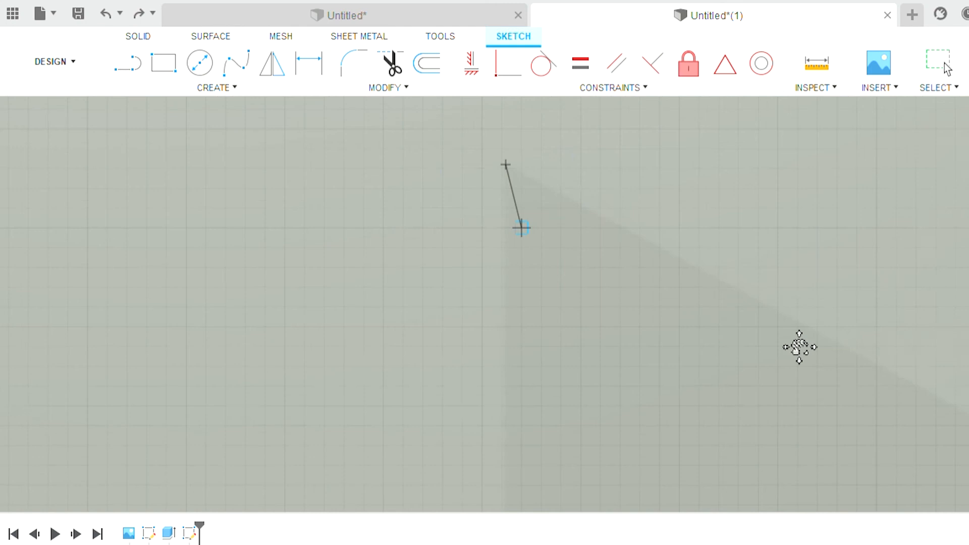
- Place the end point of a short line in the new design's sketch
{"action": "left_click", "coordinate": [127, 63]}
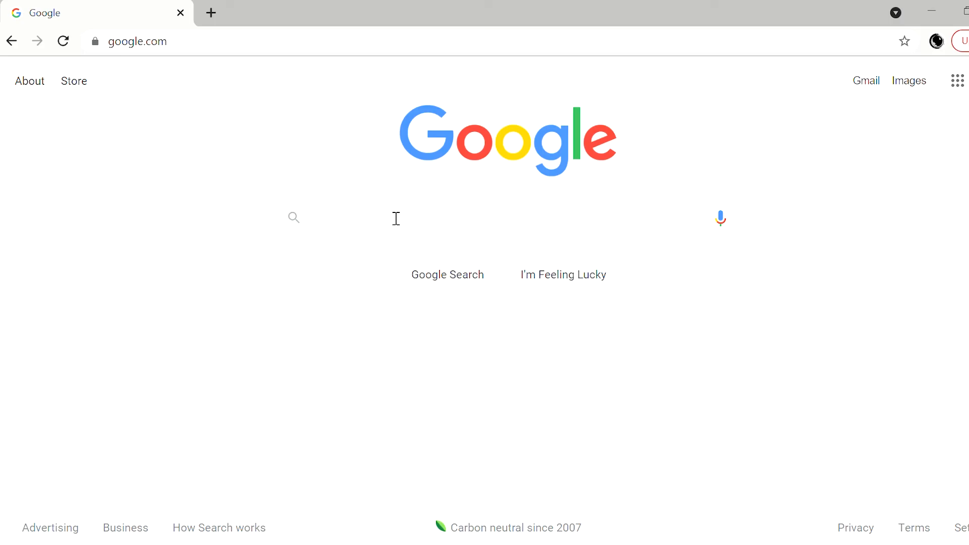
- Search Google Images for 'youtube play buttons' and preview the Creator Awards photo
{"action": "type", "text": "youtube play buttons"}
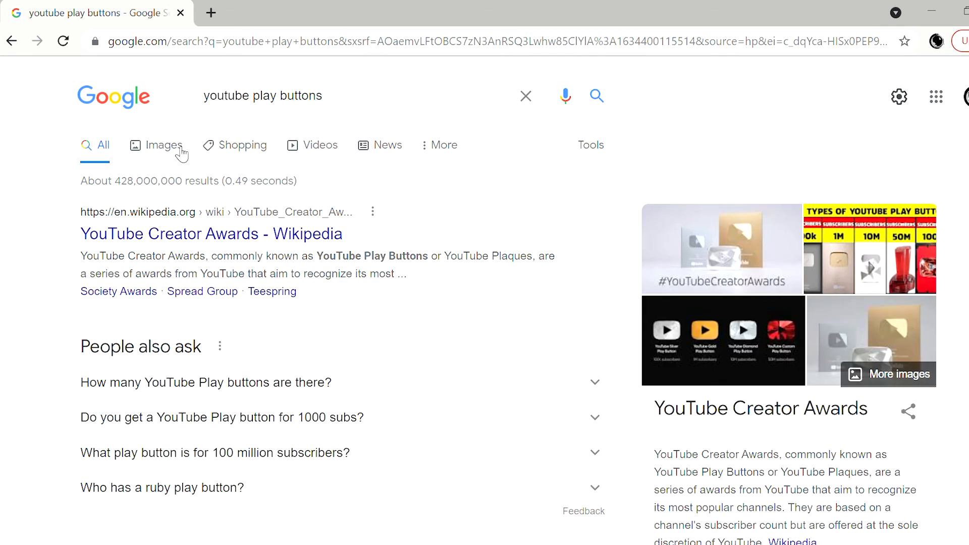
{"action": "left_click", "coordinate": [163, 145]}
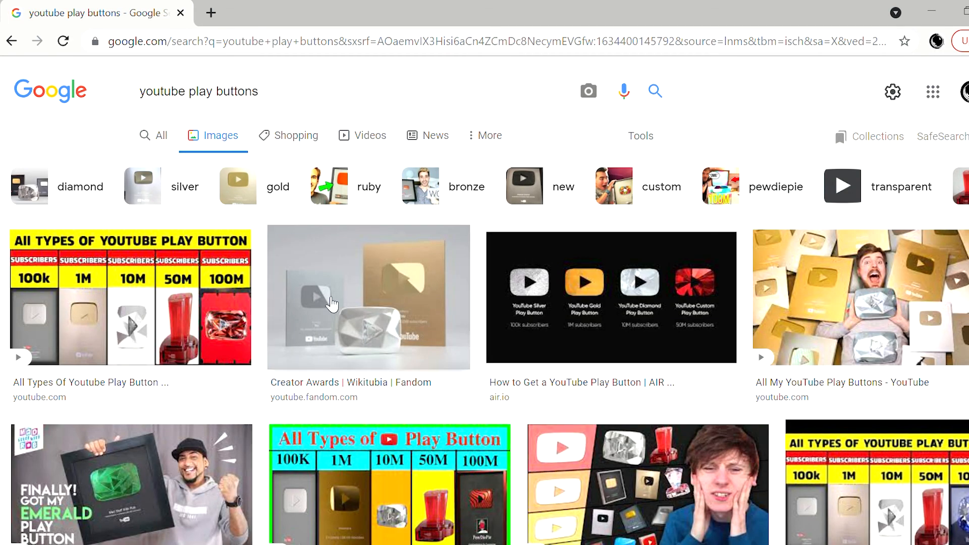
{"action": "left_click", "coordinate": [368, 297]}
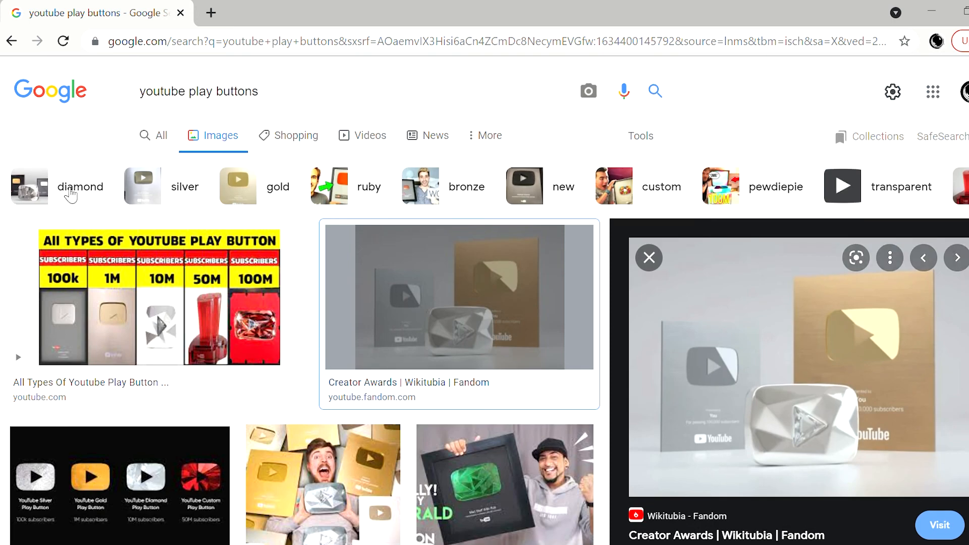
{"action": "left_click", "coordinate": [80, 187]}
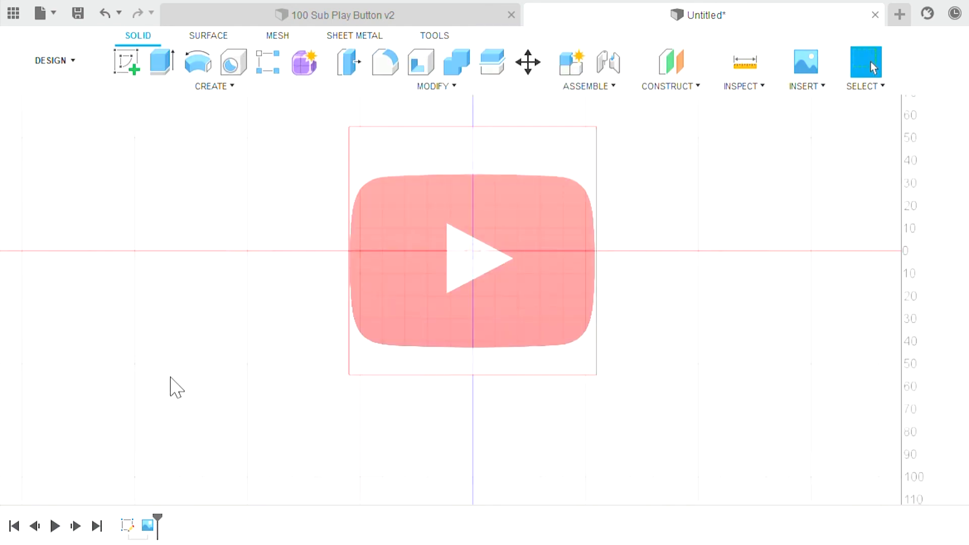
- Sketch crossing horizontal and vertical centre lines through the origin over the play-button image
{"action": "left_click", "coordinate": [147, 526]}
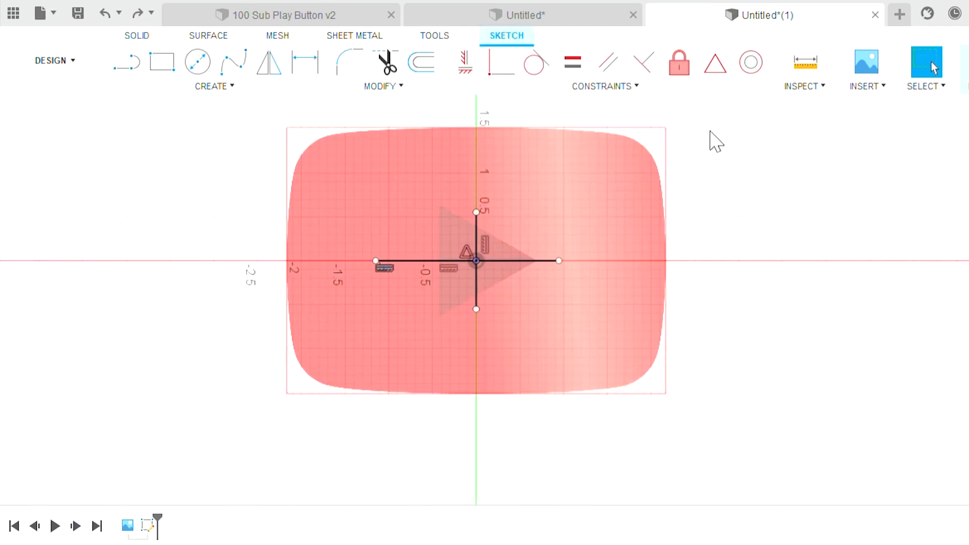
{"action": "left_click", "coordinate": [475, 260]}
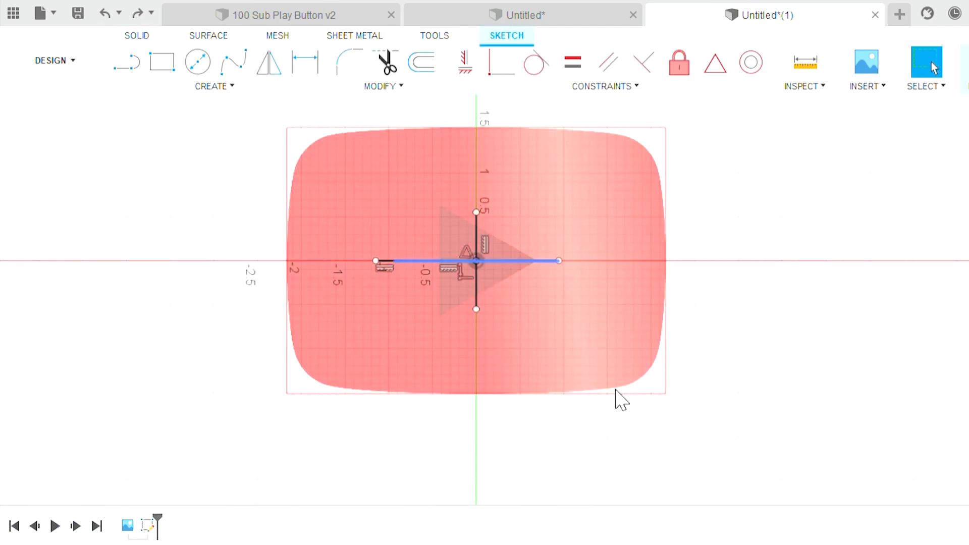